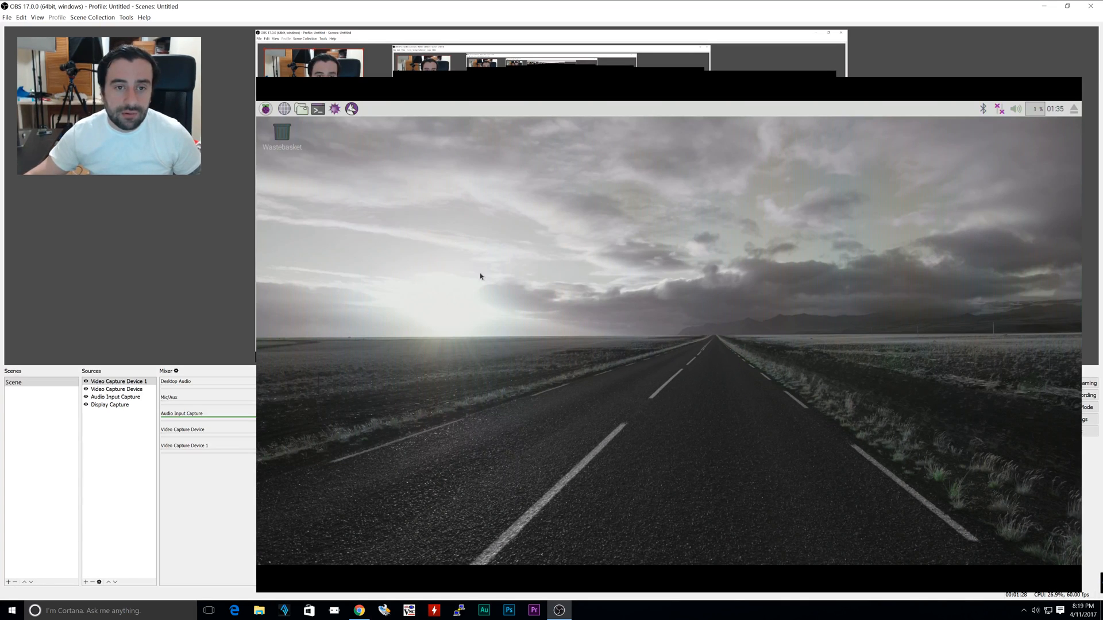
# Step: Open the Raspberry Pi applications menu from the top panel's left menu button
pyautogui.click(266, 109)
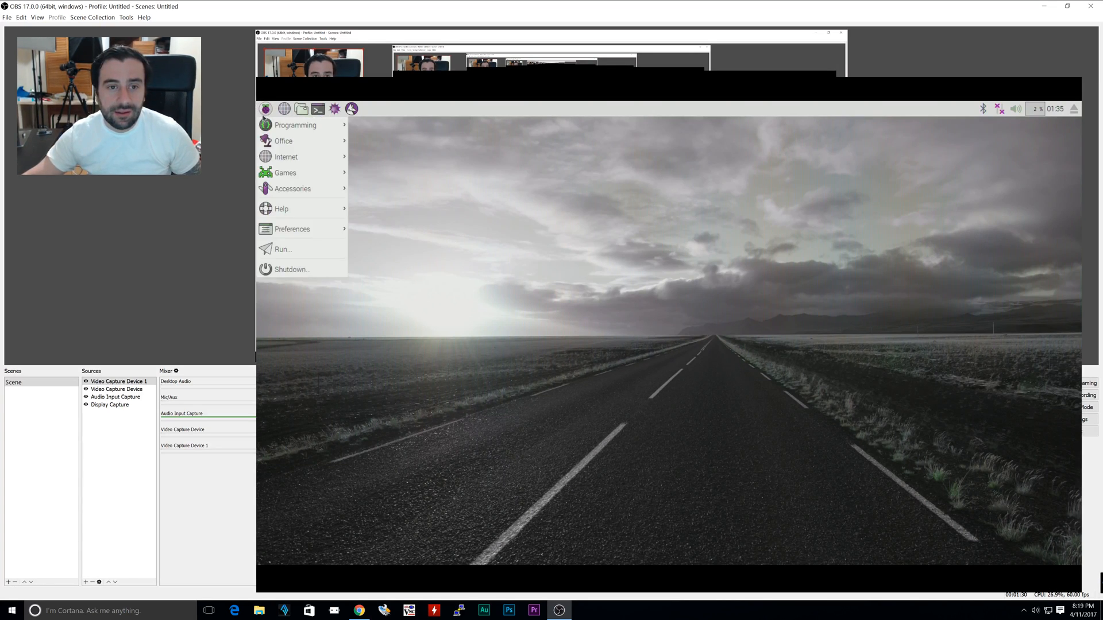